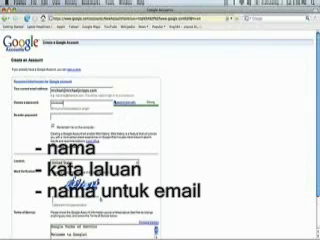
scroll("down", 3)
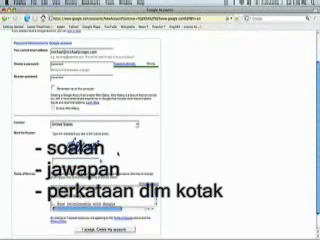